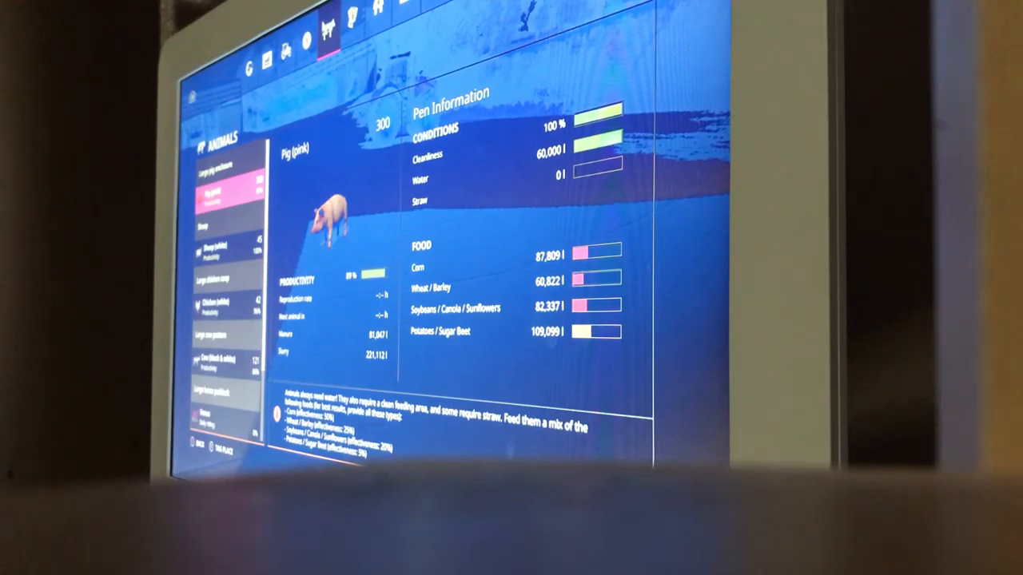
Review the pig pen's conditions and food stocks, then the horse pen's
{"action": "left_click", "coordinate": [224, 233]}
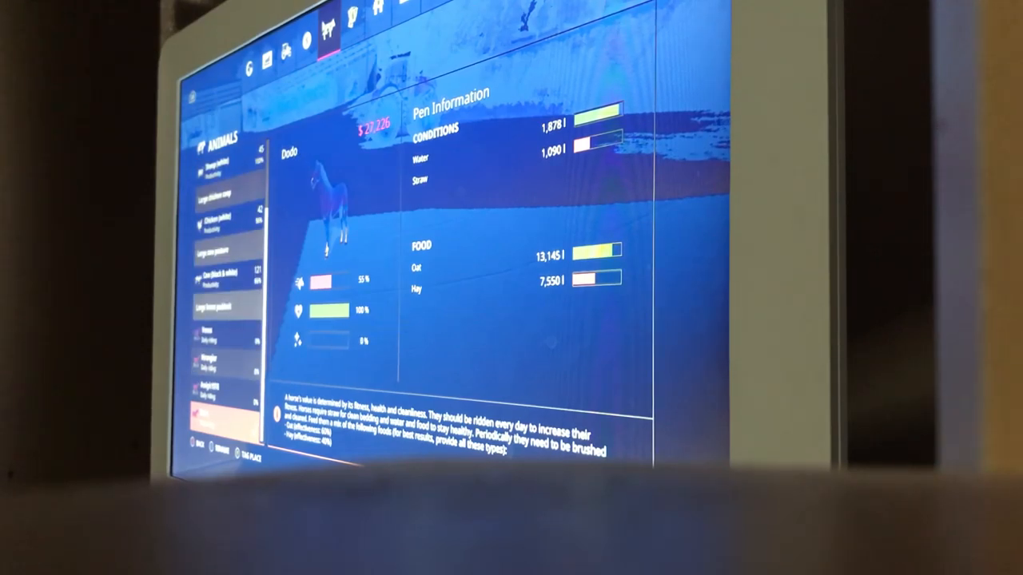
{"action": "left_click", "coordinate": [223, 359]}
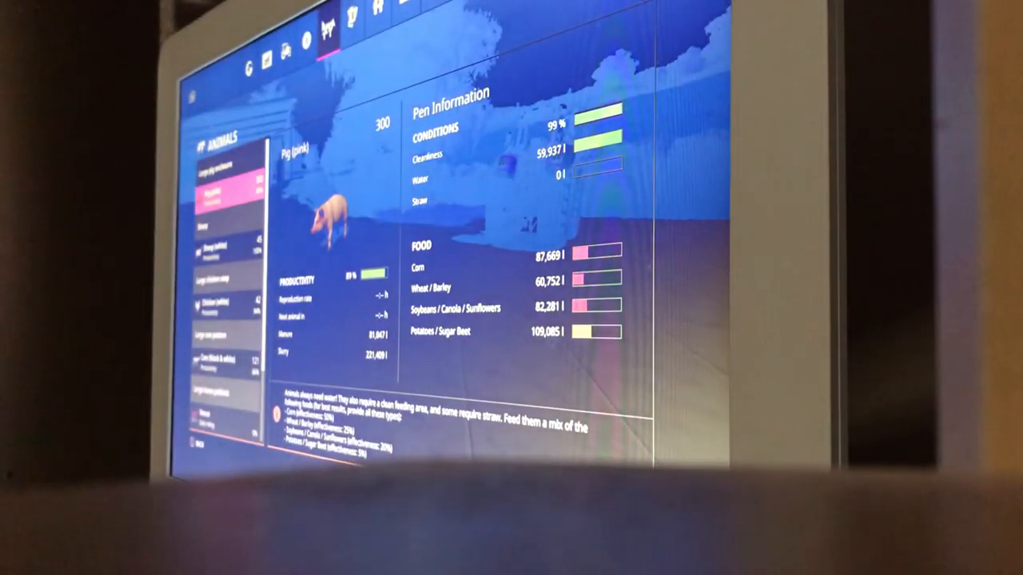
Show the Vehicle Overview listing the fleet's age, wear, operating hours and value
{"action": "left_click", "coordinate": [285, 48]}
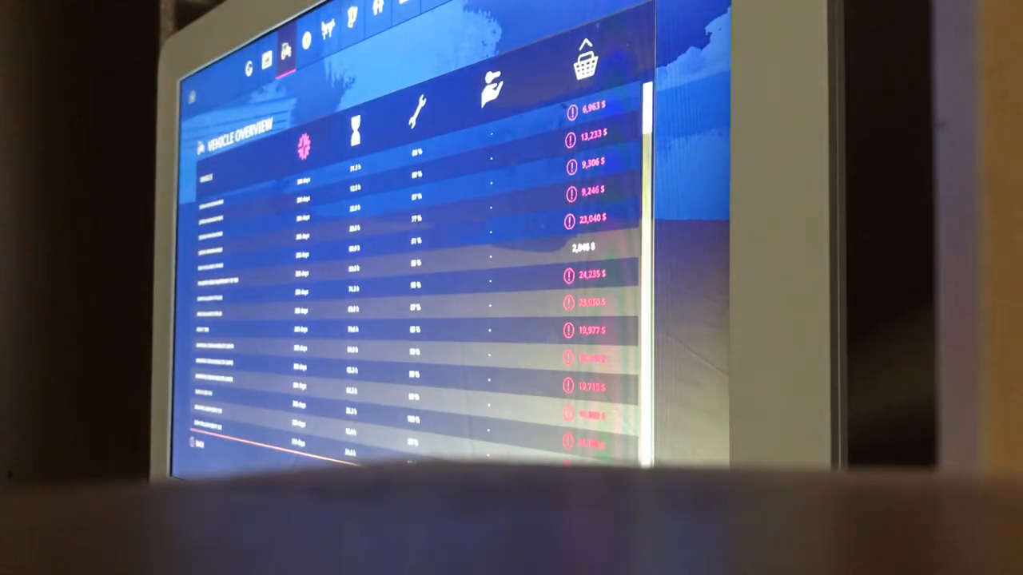